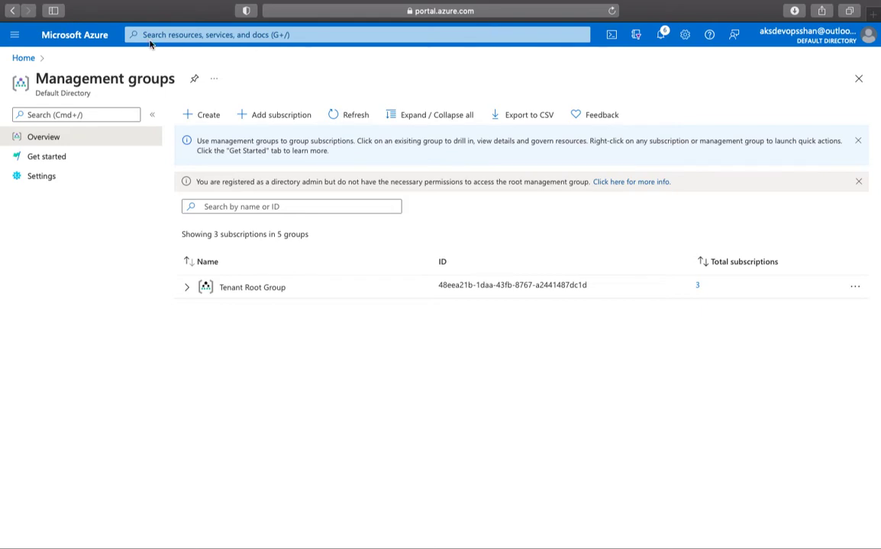
pyautogui.moveTo(98, 49)
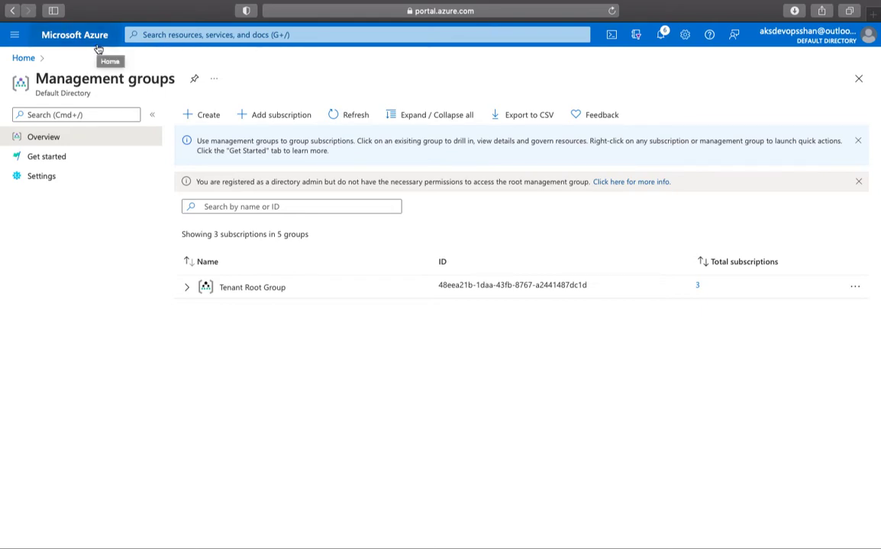
# Show the Subscriptions list with the active Pay-As-You-Go subscription under app1.
pyautogui.click(23, 58)
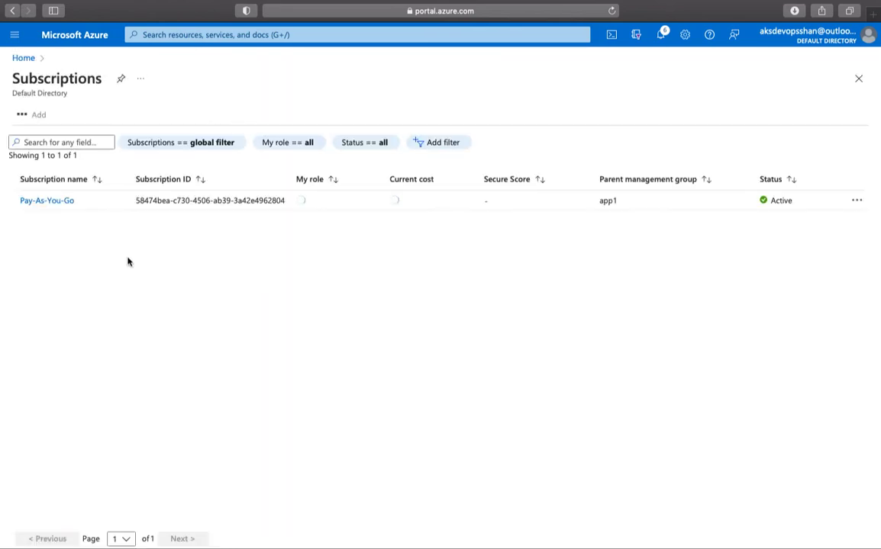
# List the Pay-As-You-Go subscription's six resource groups with their locations.
pyautogui.click(46, 200)
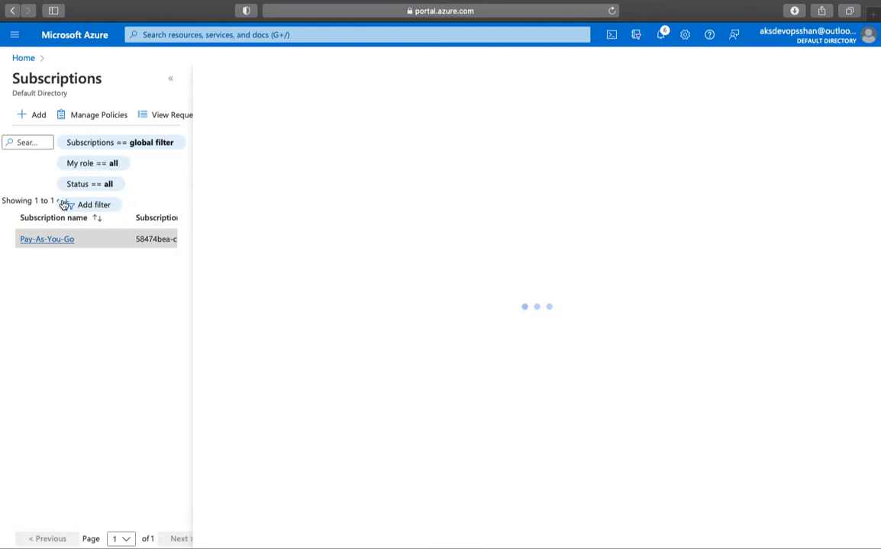
pyautogui.click(46, 238)
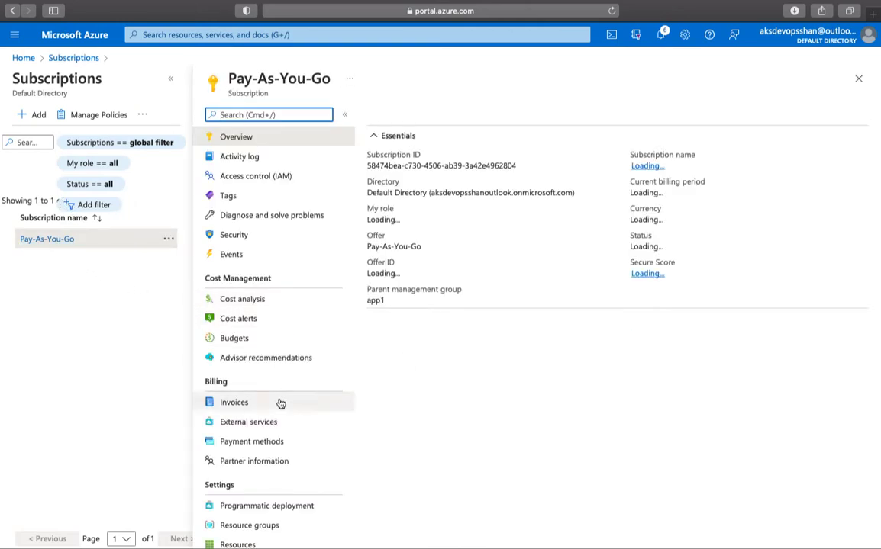
pyautogui.click(235, 403)
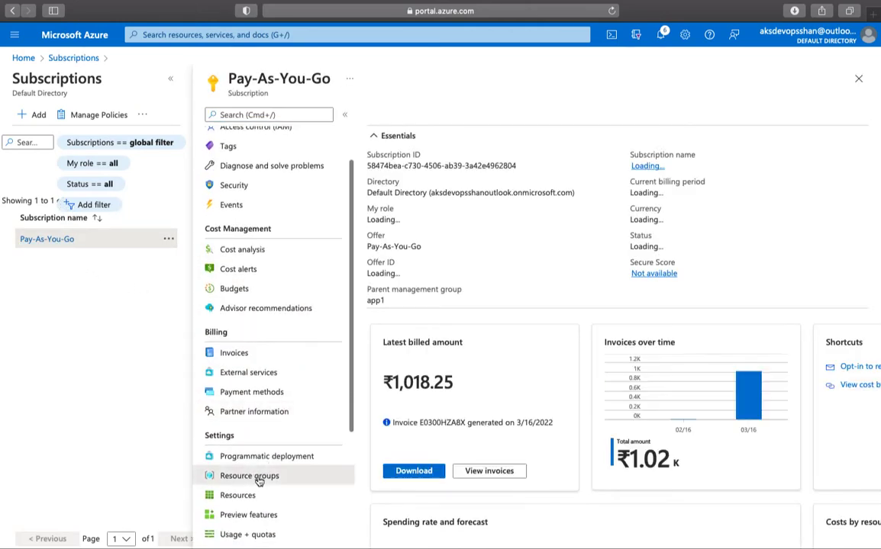
pyautogui.click(248, 476)
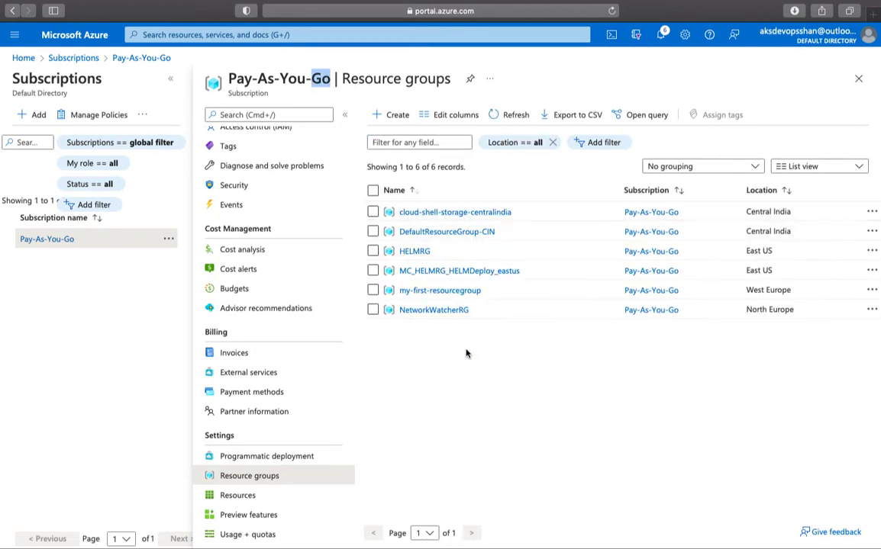
pyautogui.moveTo(485, 212)
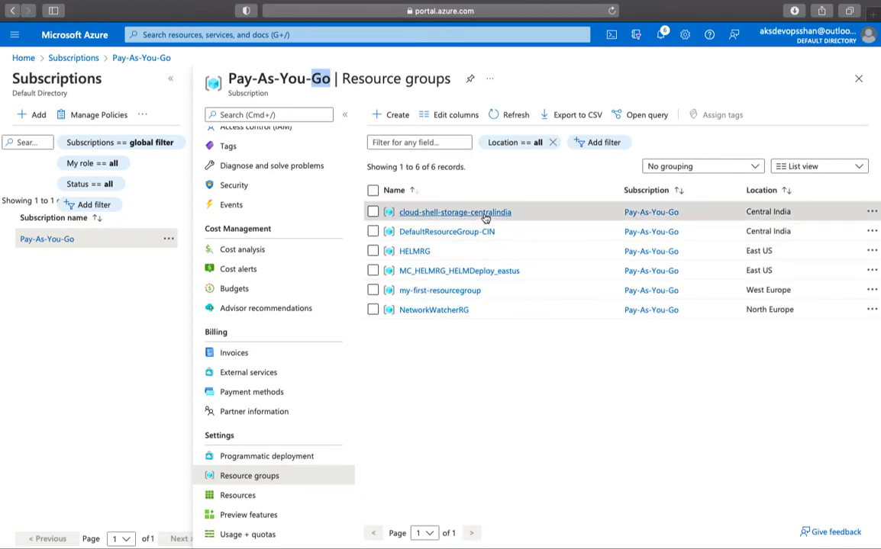
pyautogui.click(454, 211)
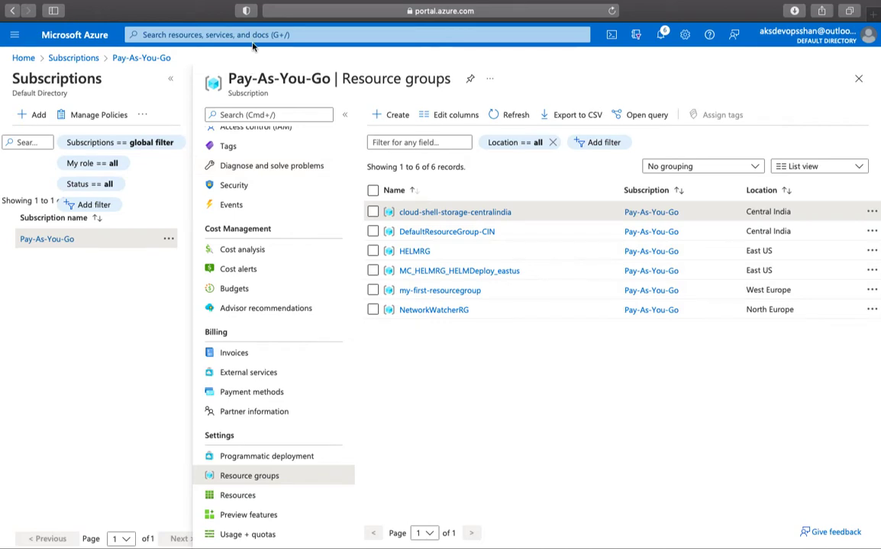
# Reach Management groups via the 'manage' search, showing Tenant Root Group's children.
pyautogui.write('manage')
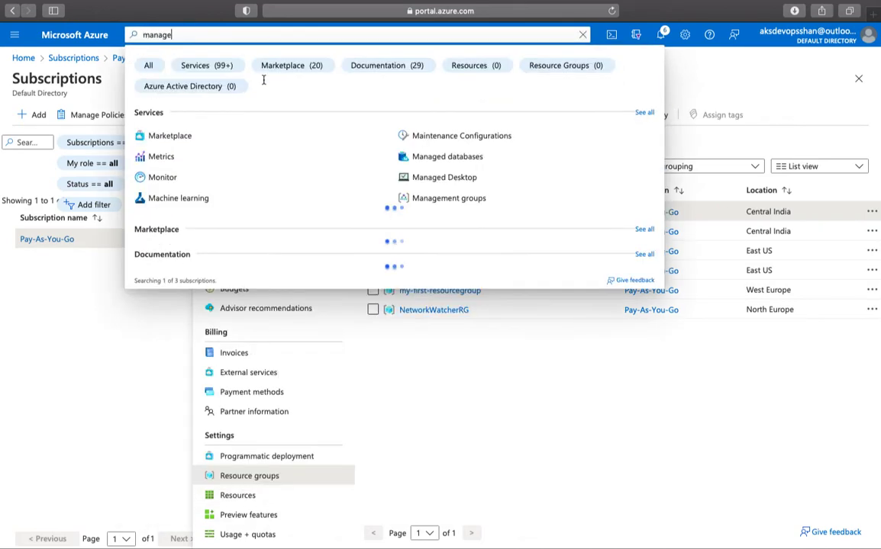
pyautogui.click(448, 198)
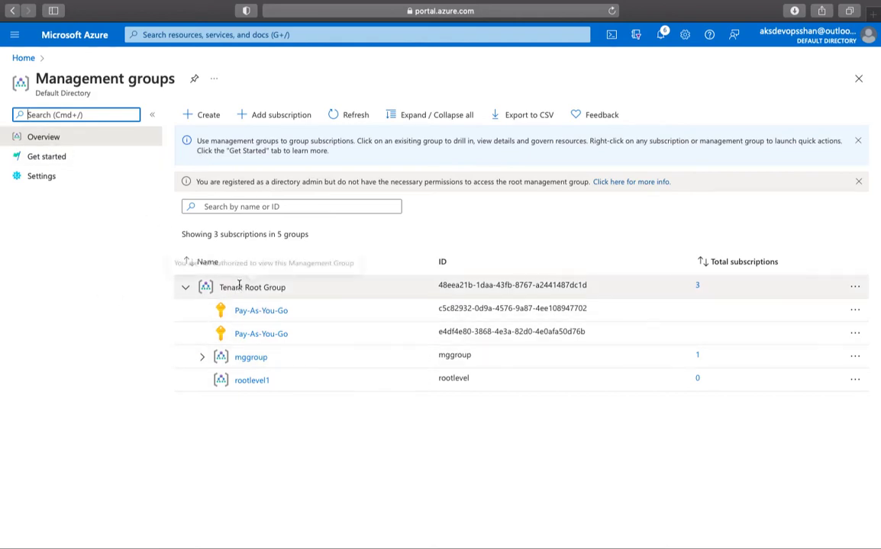
pyautogui.moveTo(250, 287)
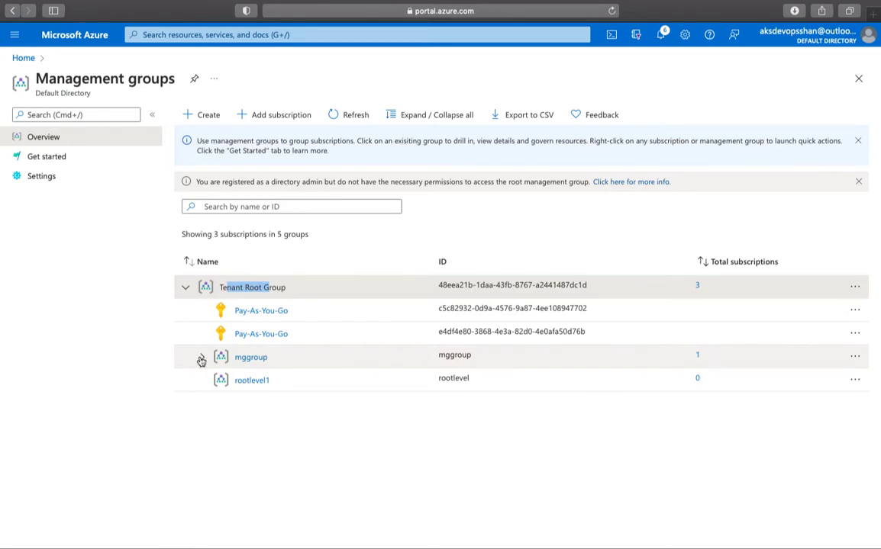
# Expand mggroup to app1 and app2, and app1 to its Pay-As-You-Go subscription.
pyautogui.click(201, 357)
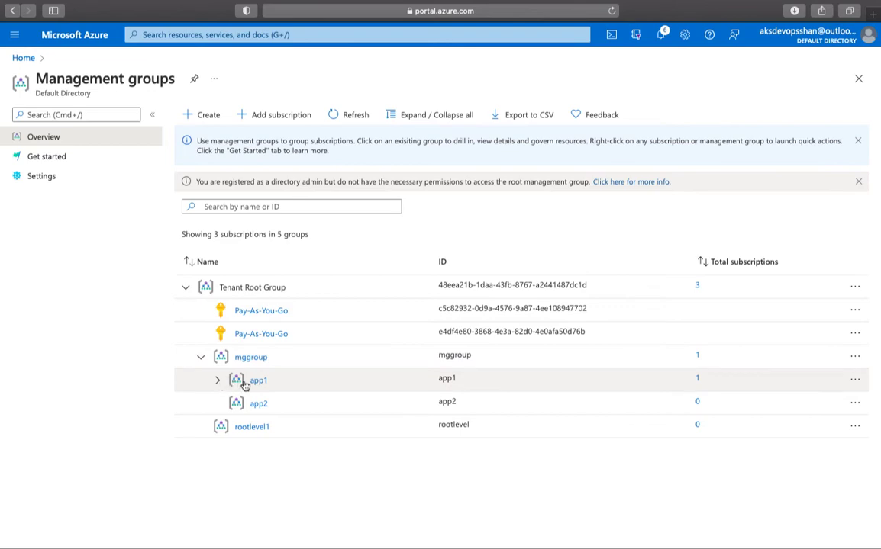
pyautogui.click(217, 380)
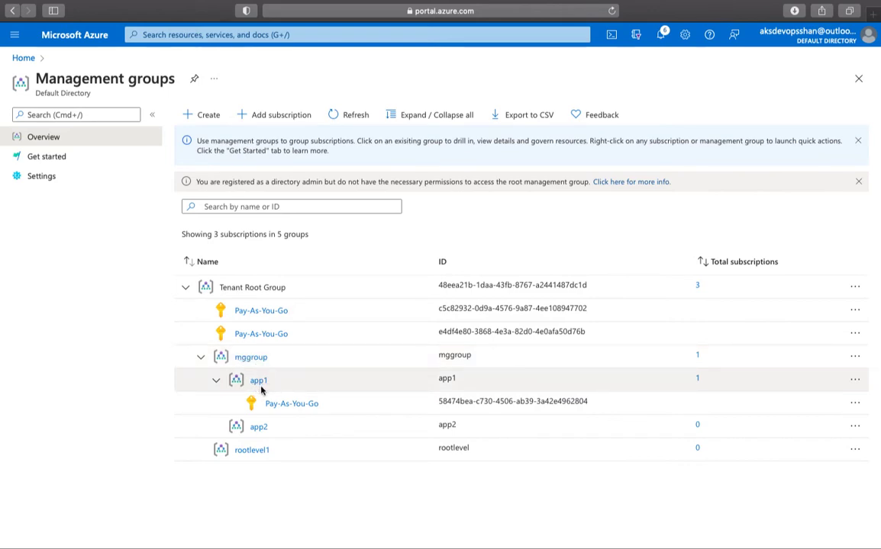
pyautogui.moveTo(262, 388)
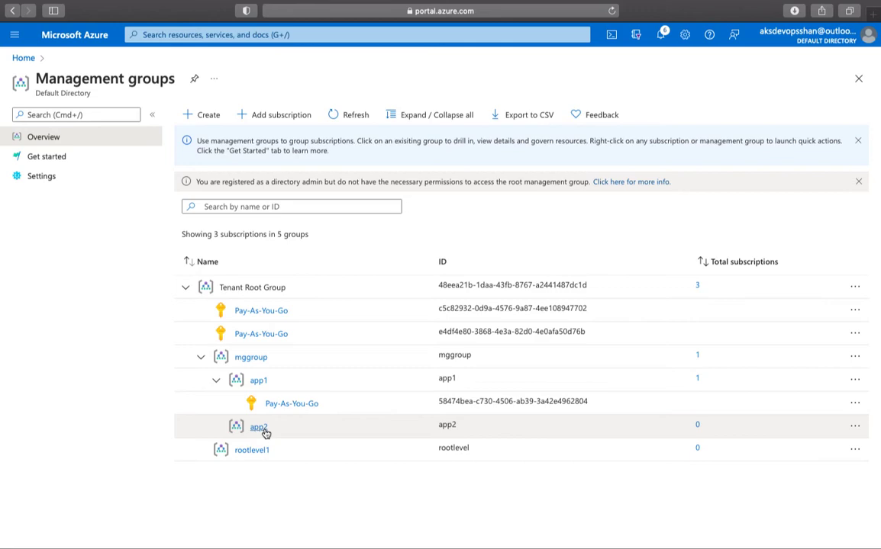
pyautogui.moveTo(256, 437)
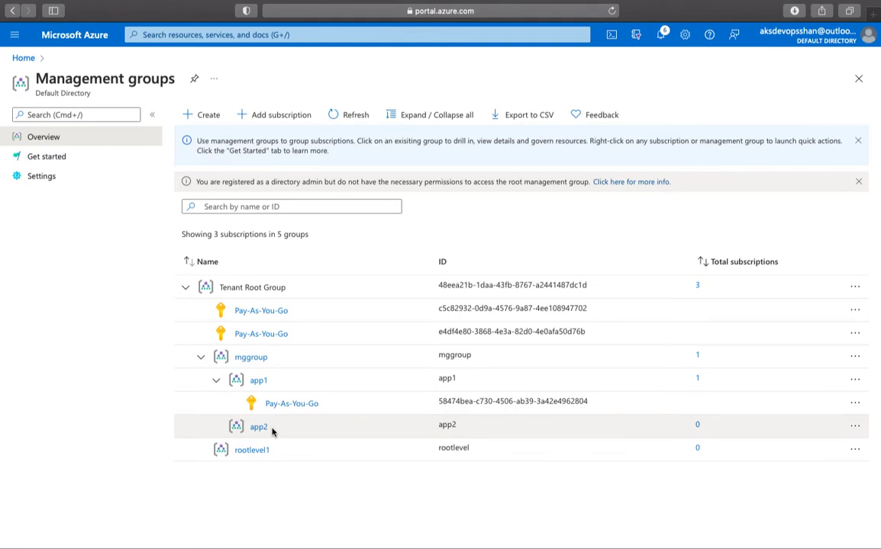
pyautogui.moveTo(254, 357)
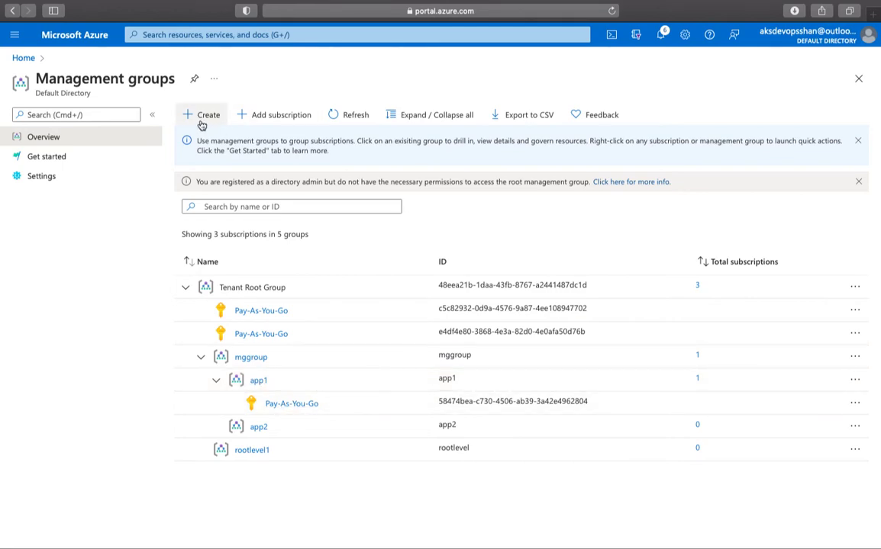
# Submit a new management group with ID DemoMGTGroup under Tenant Root Group.
pyautogui.click(202, 115)
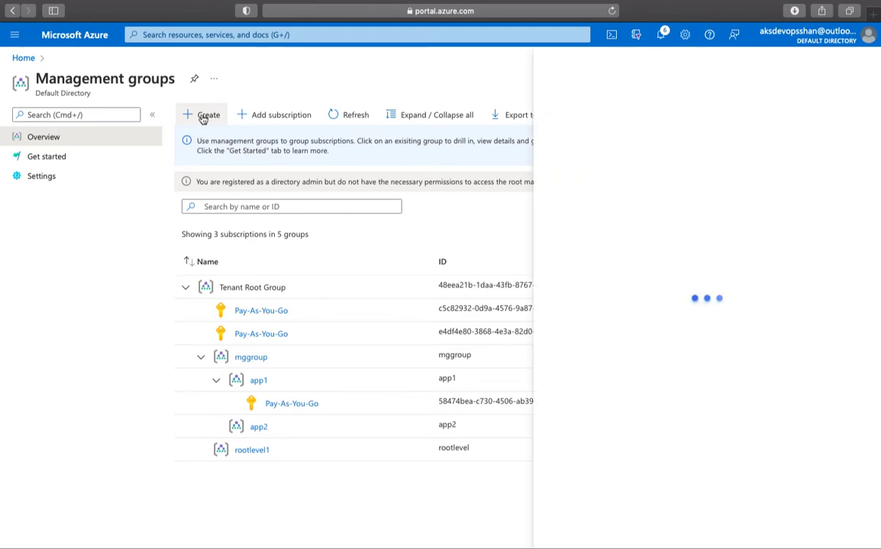
pyautogui.click(202, 114)
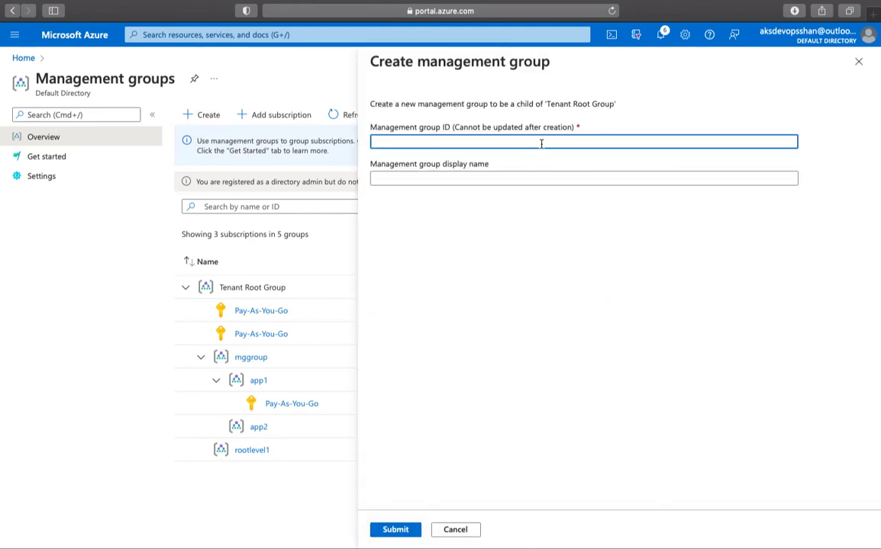
pyautogui.write('DemoMGT')
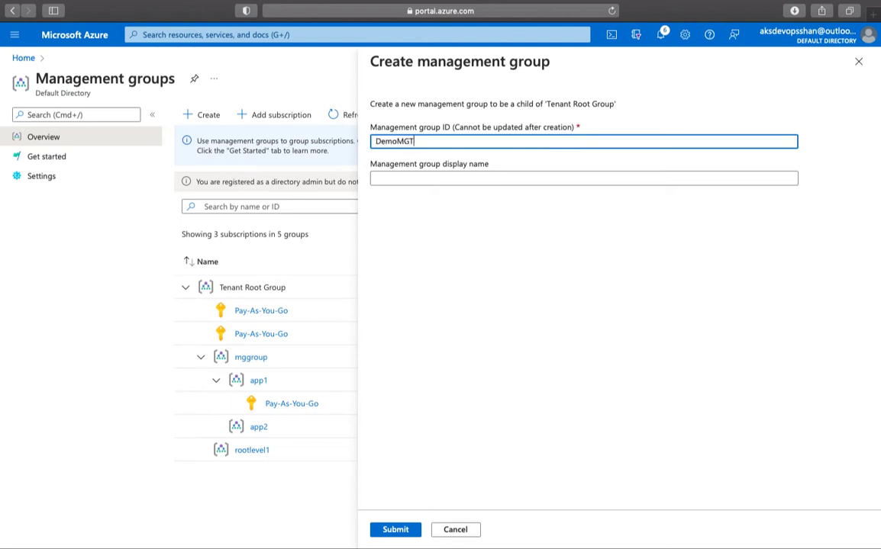
pyautogui.write('Group')
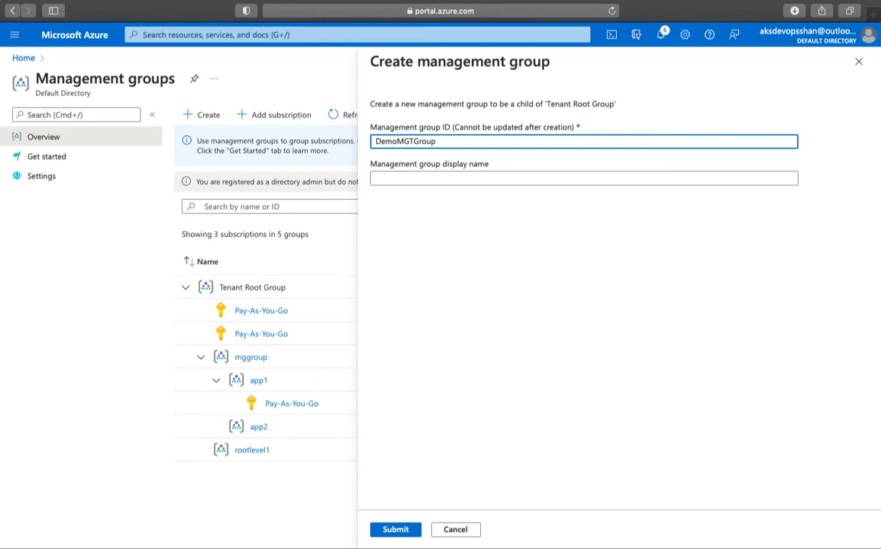
pyautogui.click(395, 529)
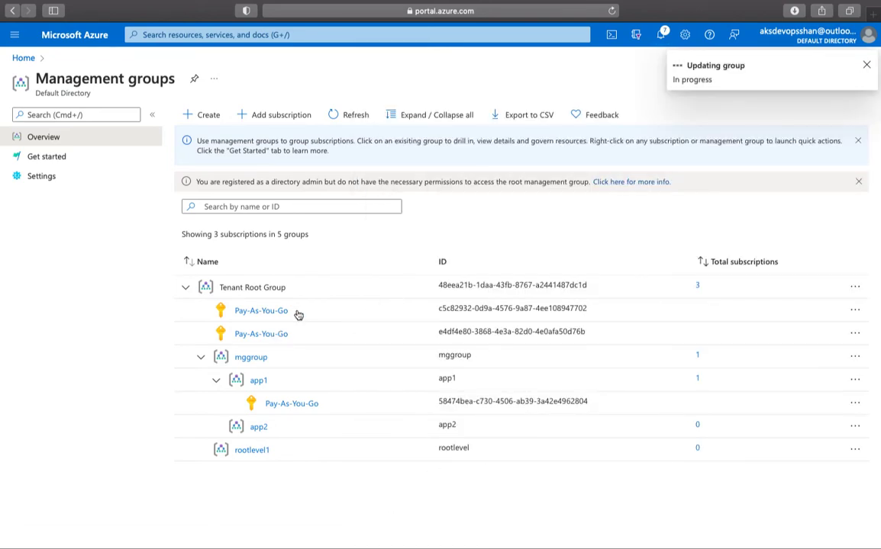
# Collapse app1 in the tree so the refreshed hierarchy can show DemoMGTGroup.
pyautogui.click(867, 64)
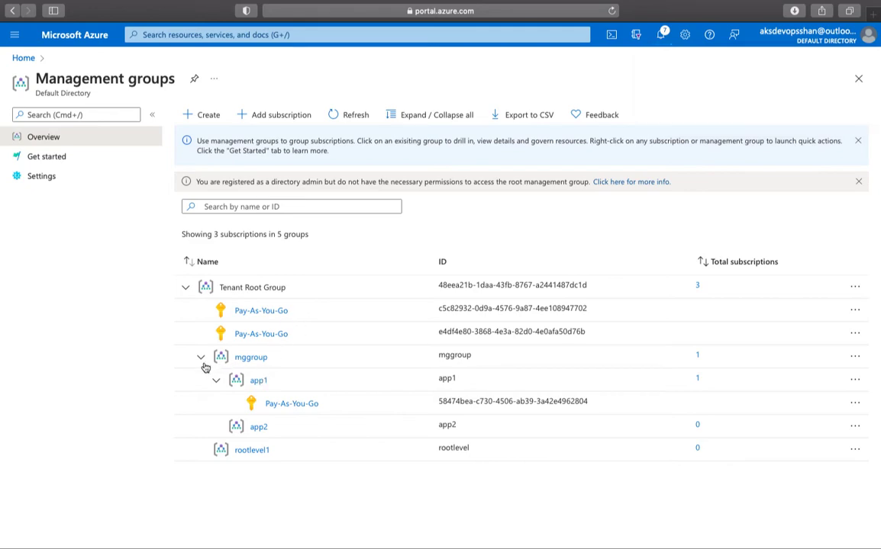
pyautogui.click(217, 380)
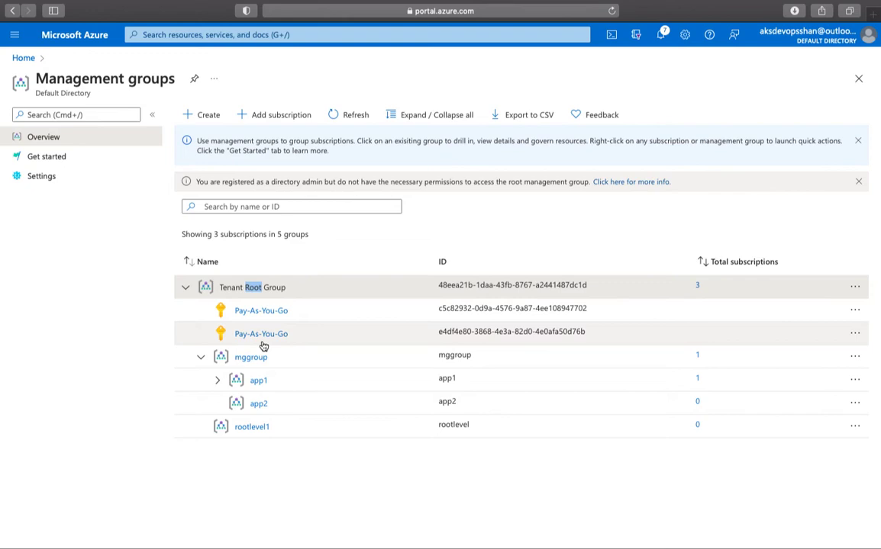
pyautogui.moveTo(252, 285)
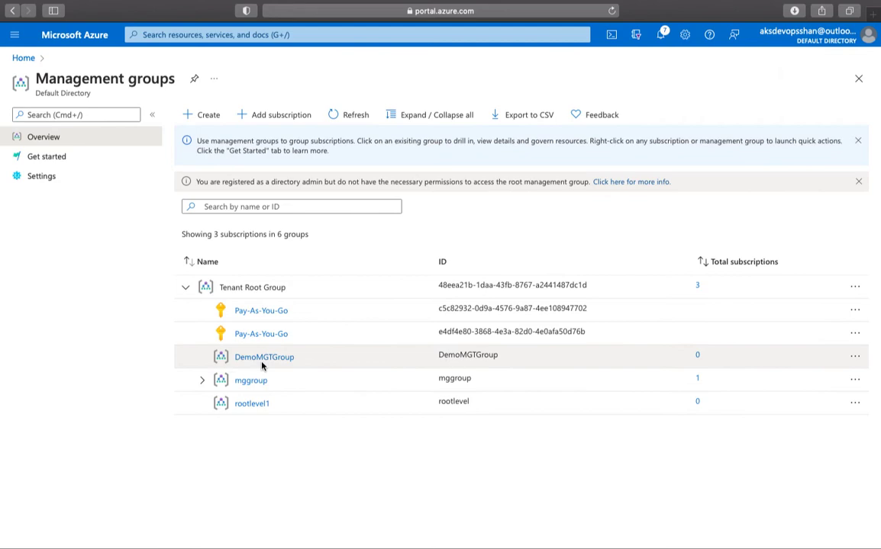
pyautogui.moveTo(264, 357)
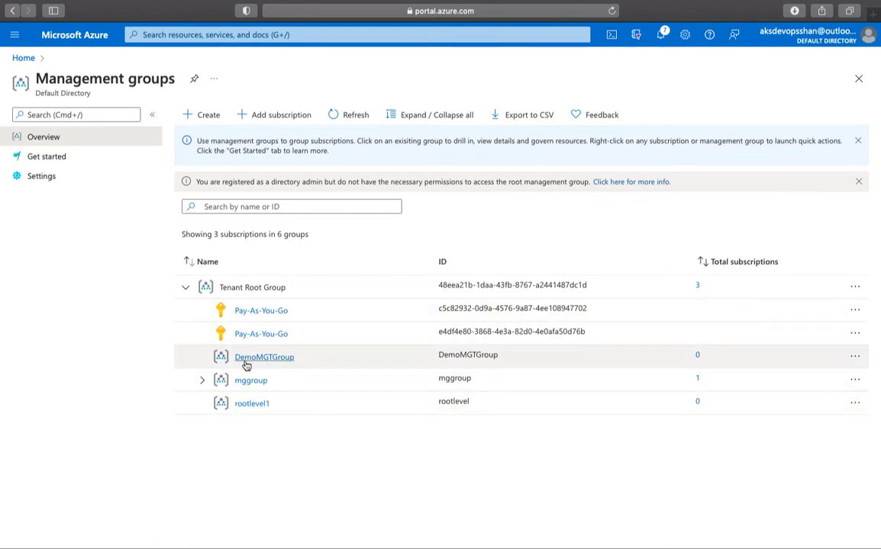
# Inside DemoMGTGroup, create the child management group Productionapp.
pyautogui.click(264, 357)
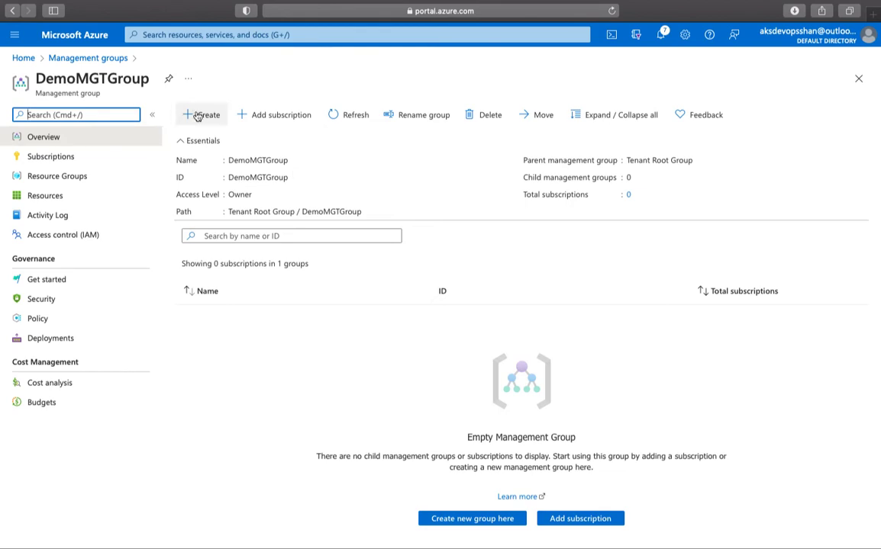
pyautogui.click(201, 115)
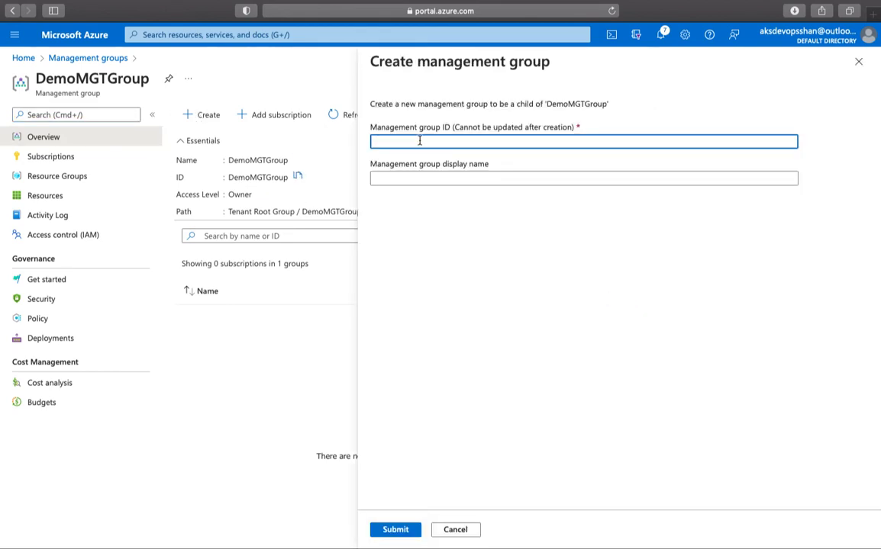
pyautogui.write('Productionapp')
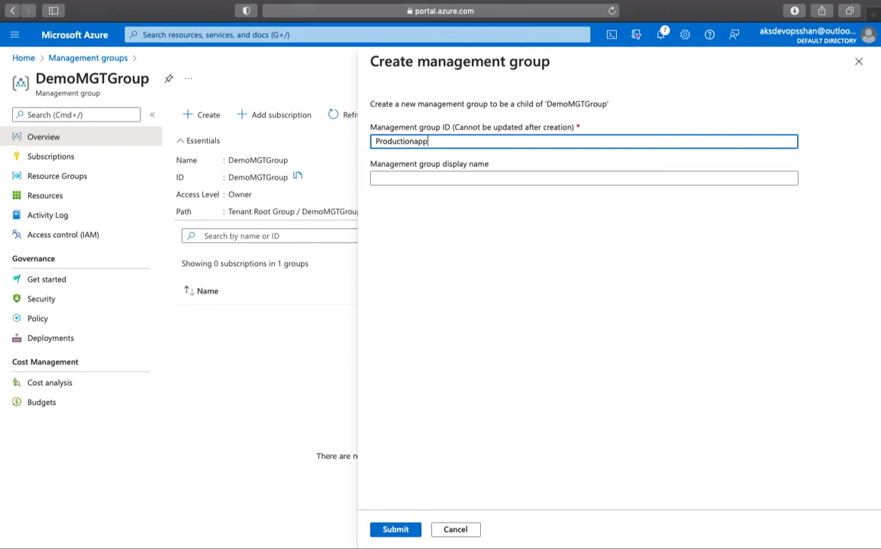
pyautogui.click(394, 530)
pyautogui.write('D')
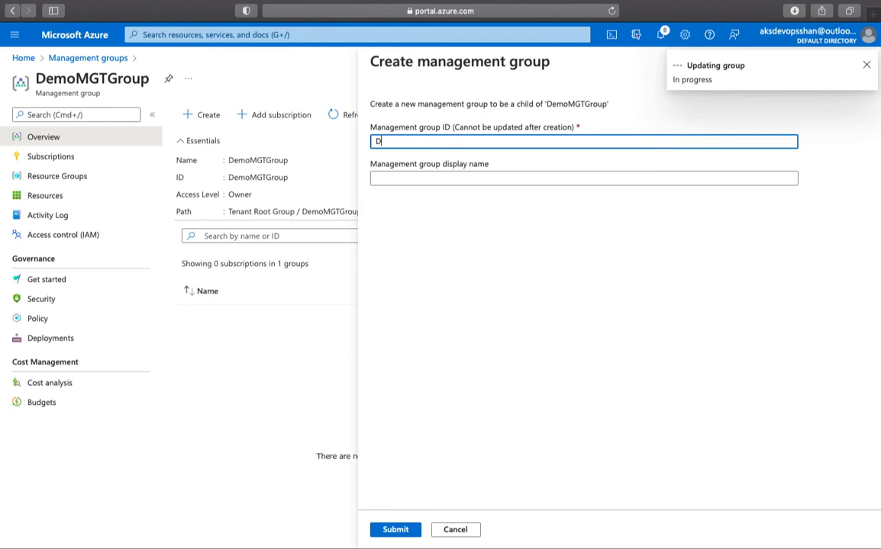
# Create a second child management group DevAPP under DemoMGTGroup.
pyautogui.write('evAPP')
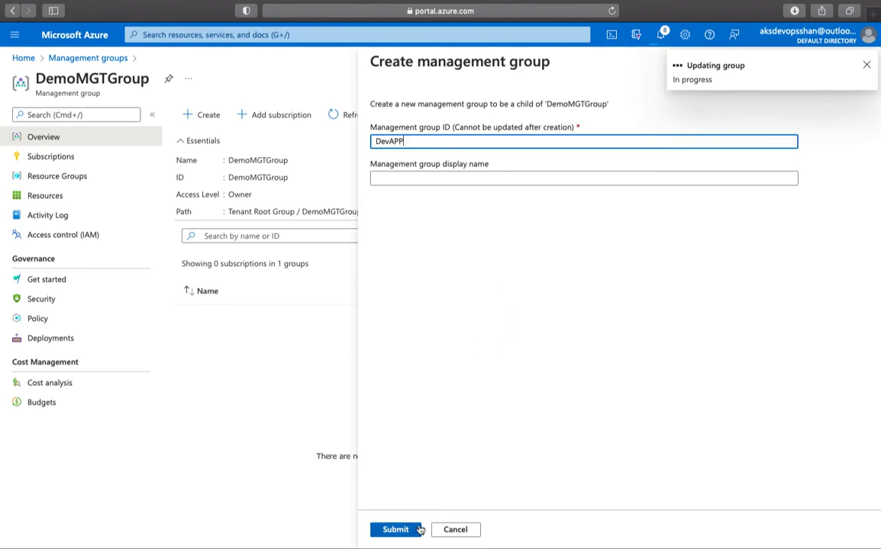
pyautogui.click(394, 530)
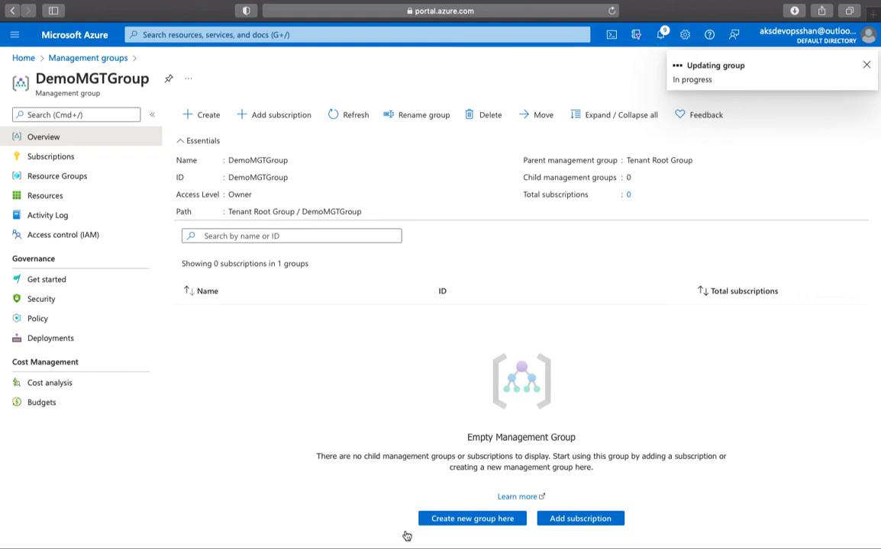
# Check creation notifications, then expand DemoMGTGroup to show DevAPP and Productionapp.
pyautogui.click(865, 64)
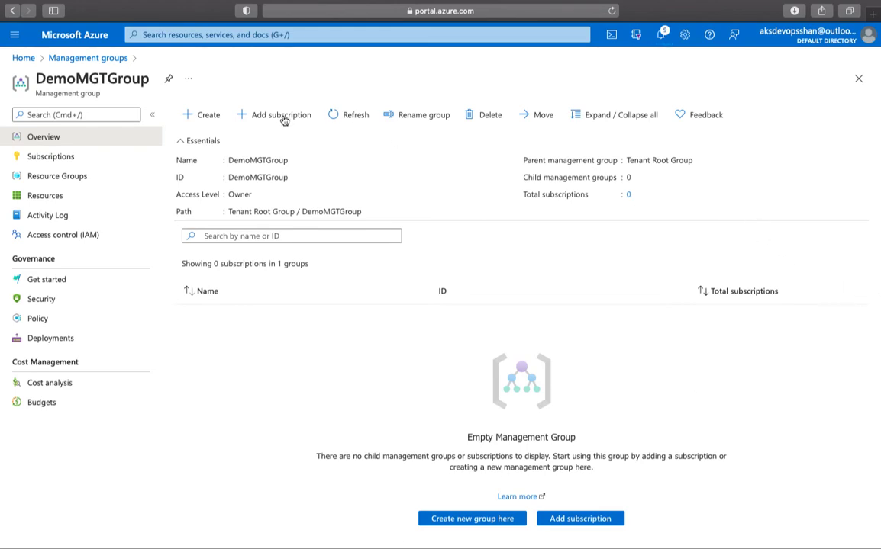
pyautogui.click(659, 34)
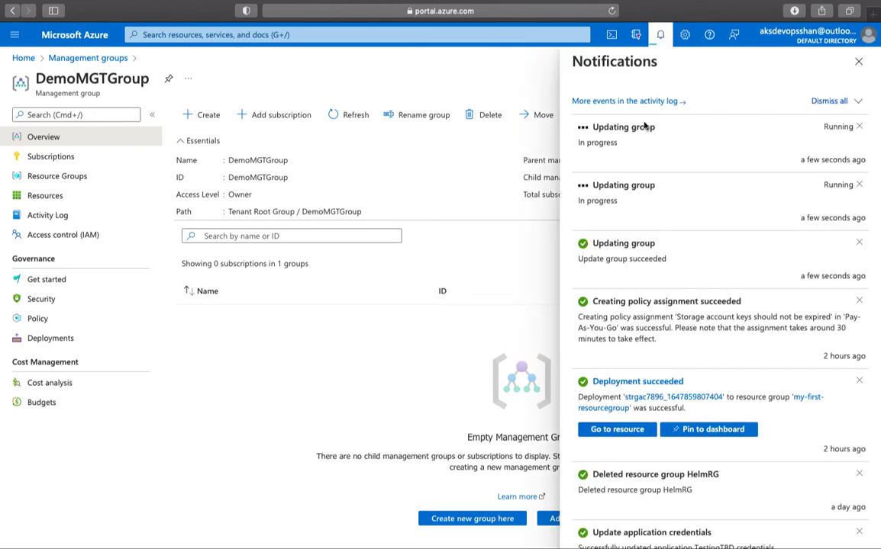
pyautogui.moveTo(197, 354)
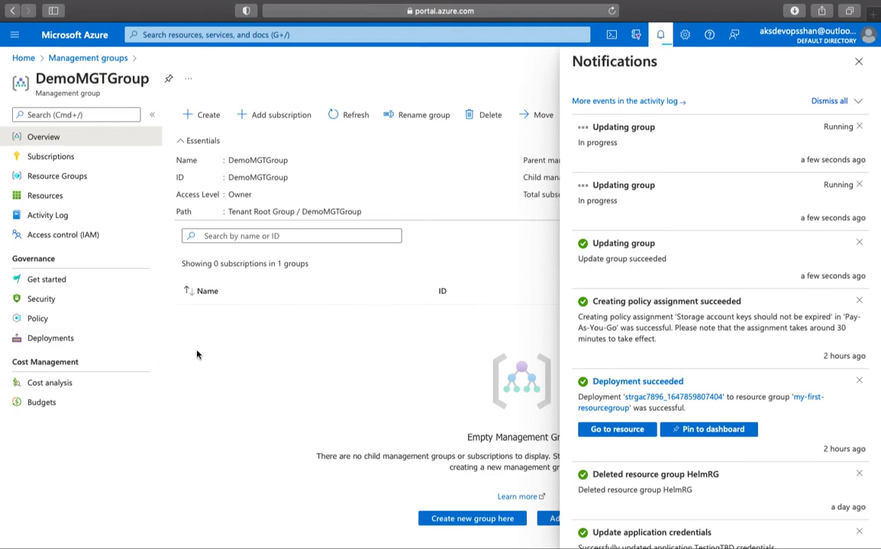
pyautogui.click(49, 382)
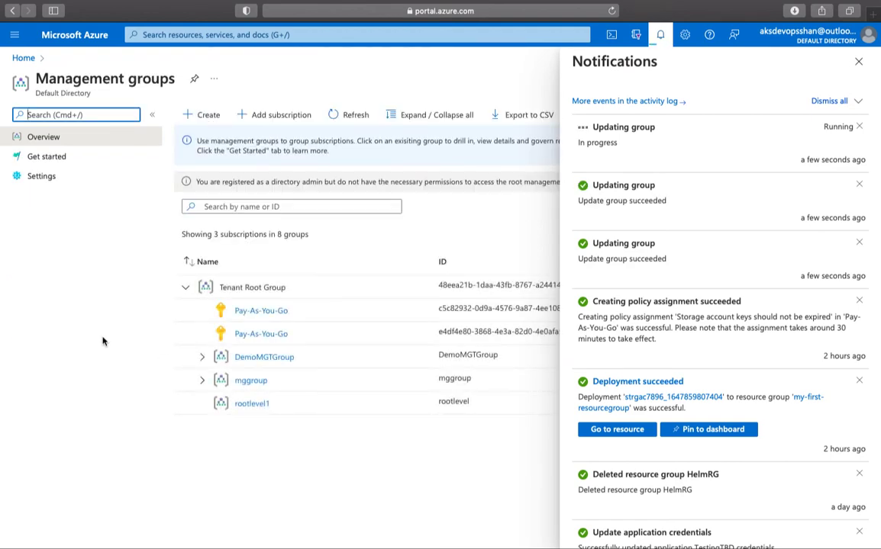
pyautogui.click(202, 357)
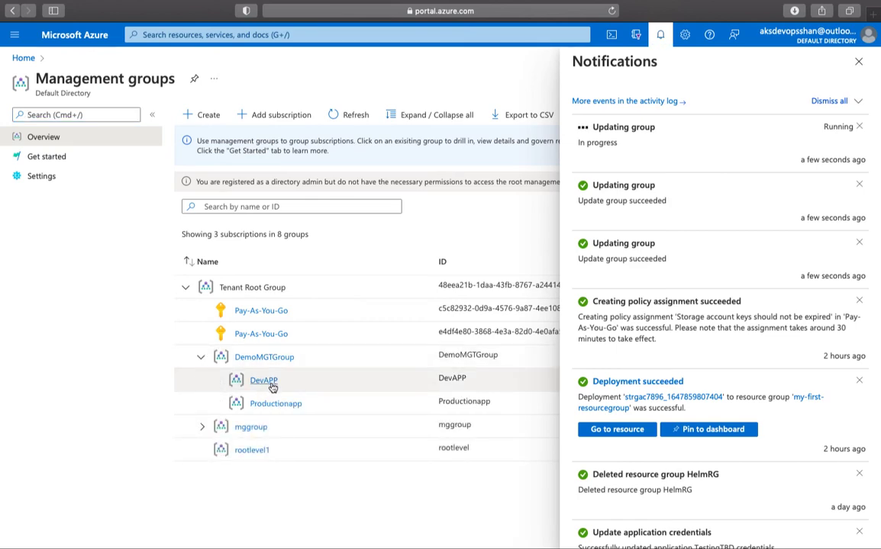
# Add the Pay-As-You-Go subscription to Productionapp and save the move.
pyautogui.click(276, 403)
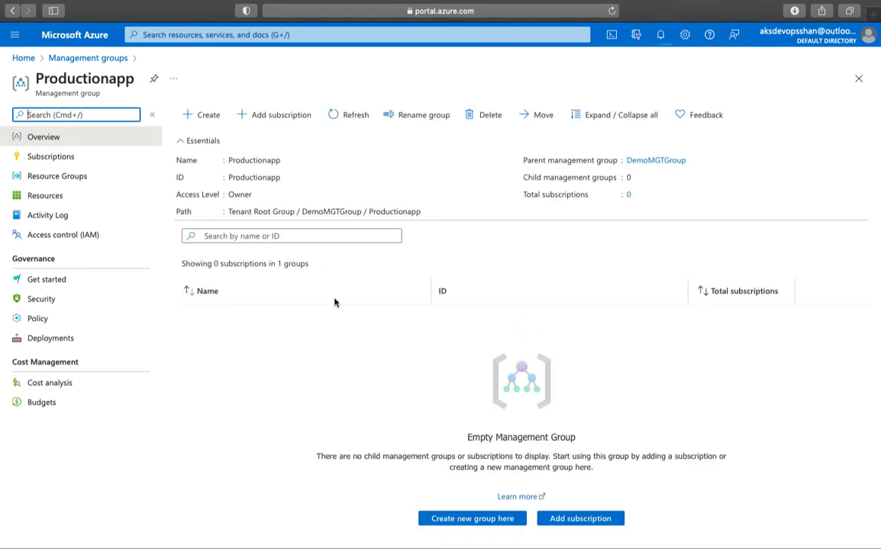
pyautogui.moveTo(278, 123)
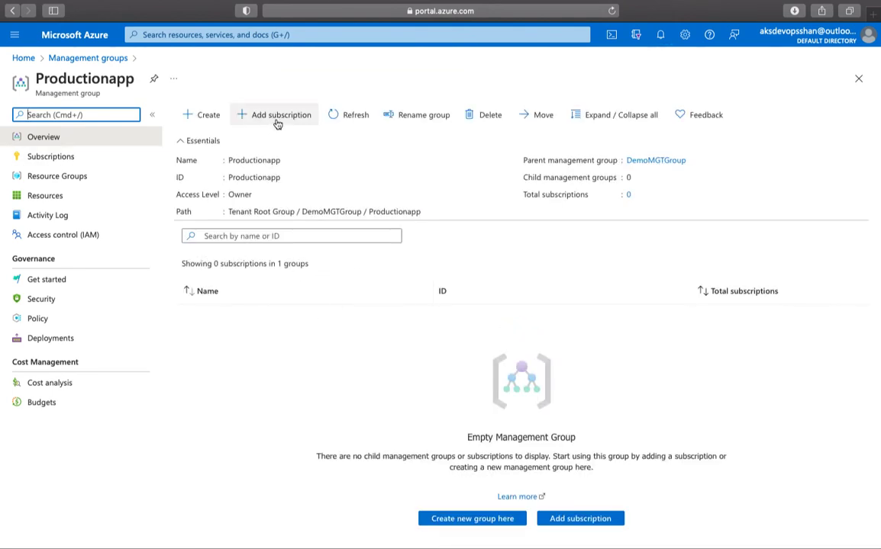
pyautogui.click(274, 115)
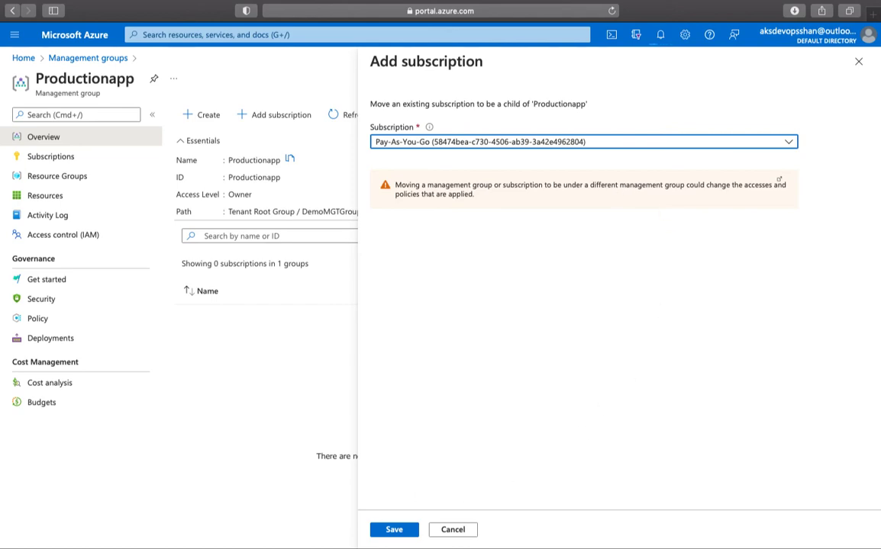
pyautogui.click(394, 529)
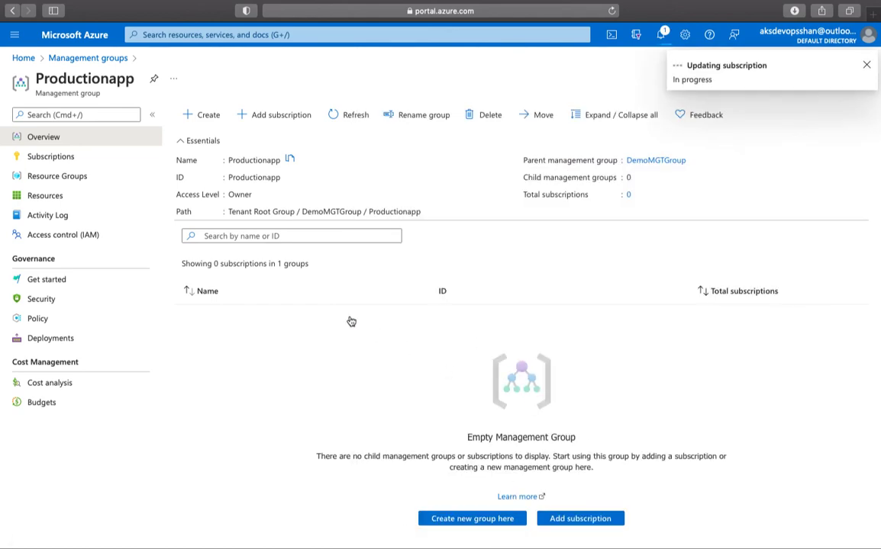
pyautogui.moveTo(351, 319)
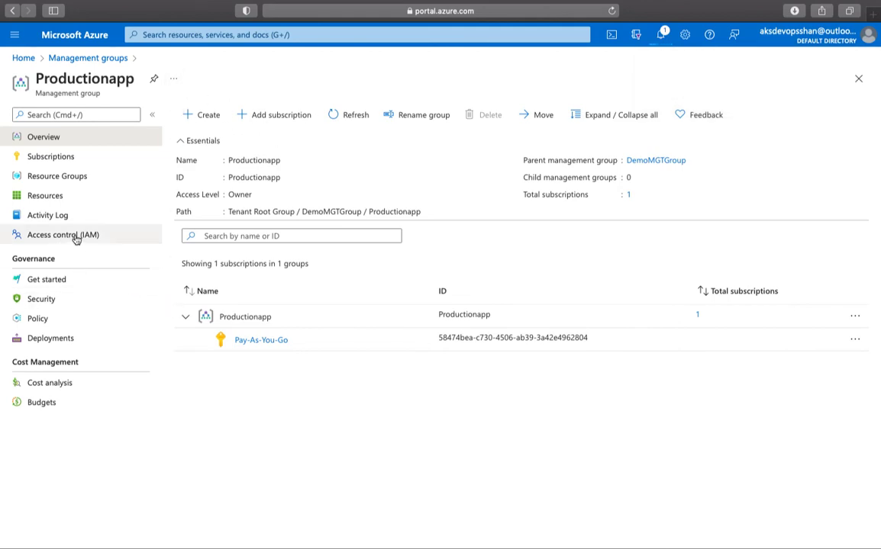
pyautogui.moveTo(42, 298)
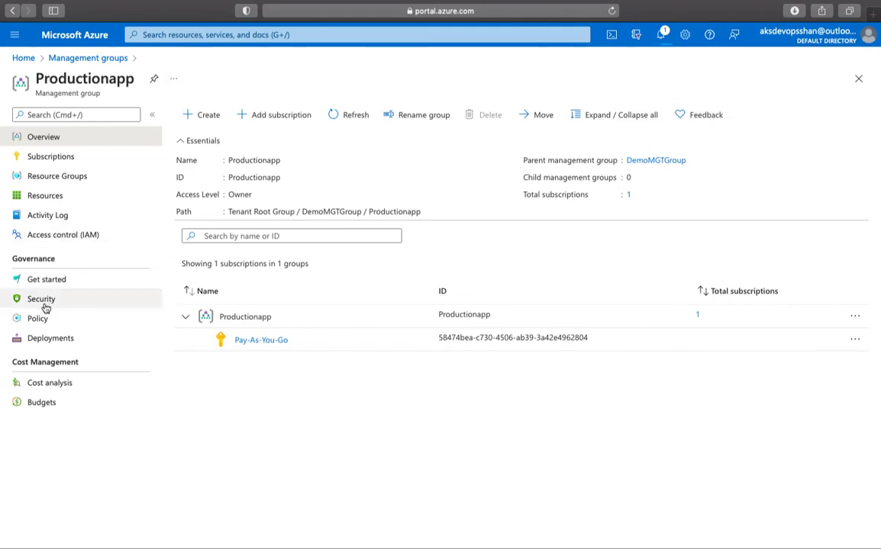
# View Productionapp's Security overview, then its Cost analysis page.
pyautogui.click(41, 298)
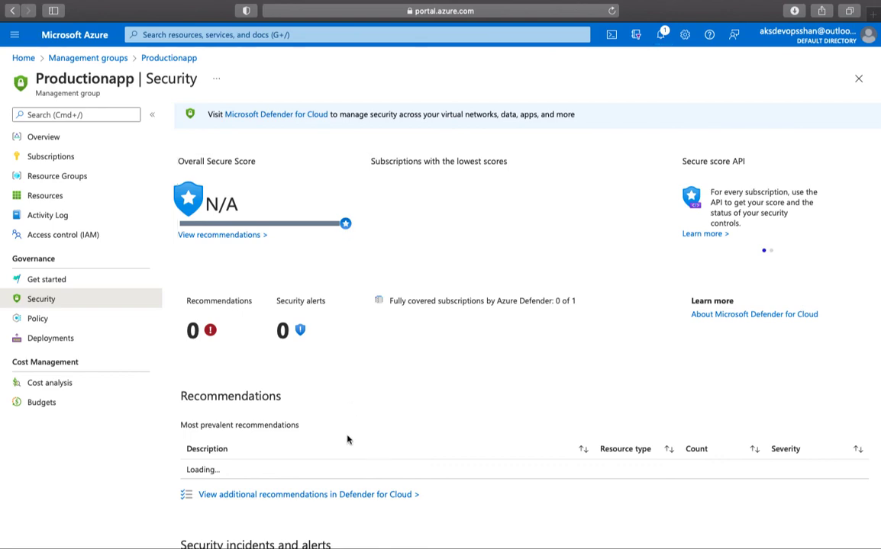
pyautogui.click(49, 382)
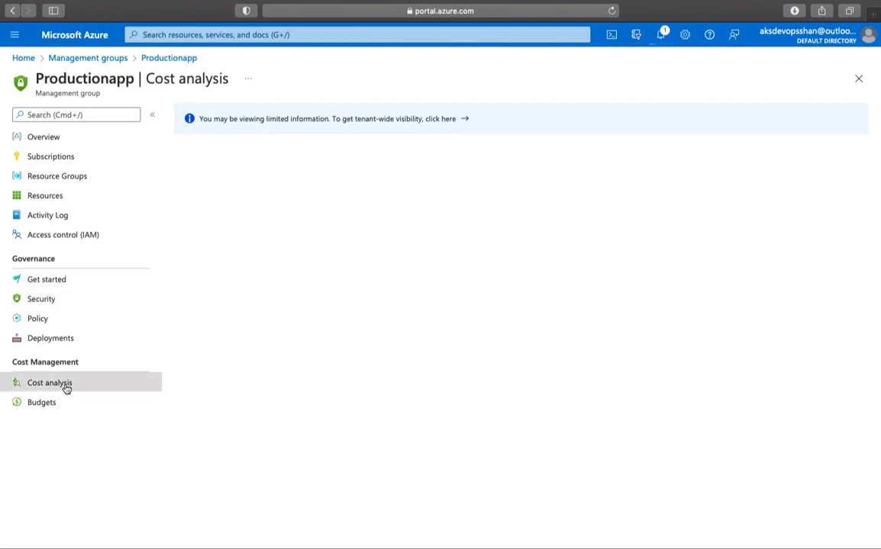
# Load Productionapp's cost analysis showing ₹677.41 actual cost and ₹1,065.57 forecast by service and location.
pyautogui.click(49, 382)
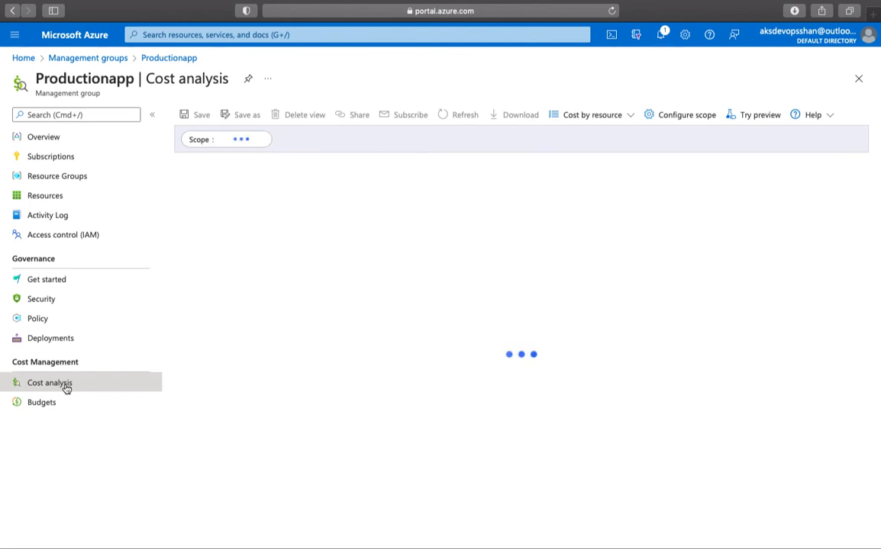
pyautogui.click(48, 381)
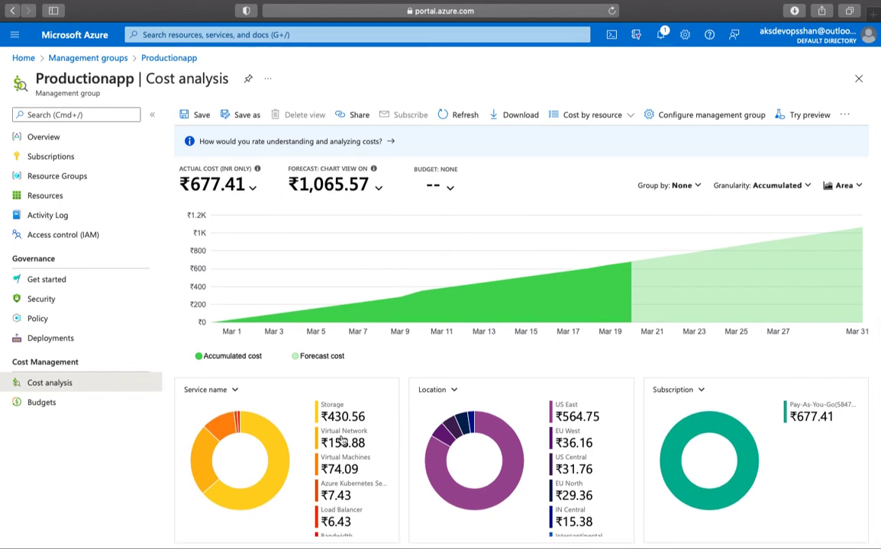
pyautogui.moveTo(374, 479)
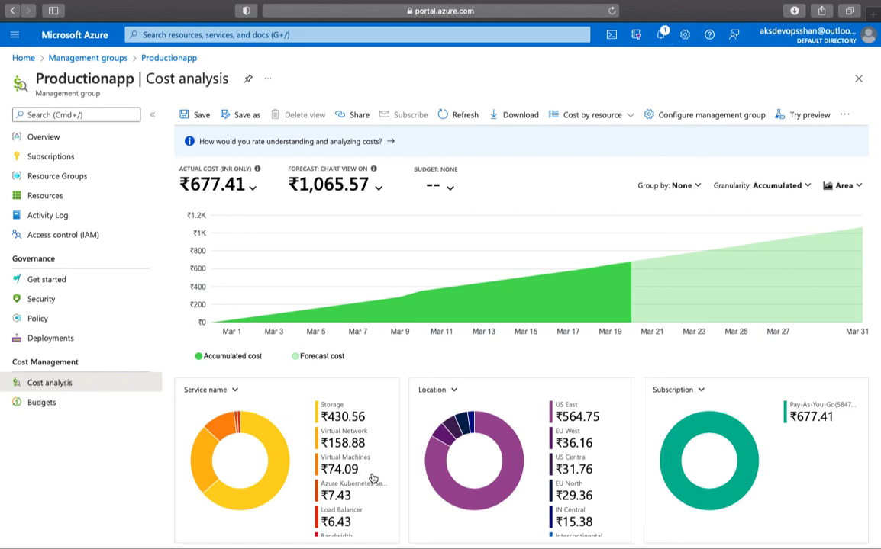
pyautogui.moveTo(42, 137)
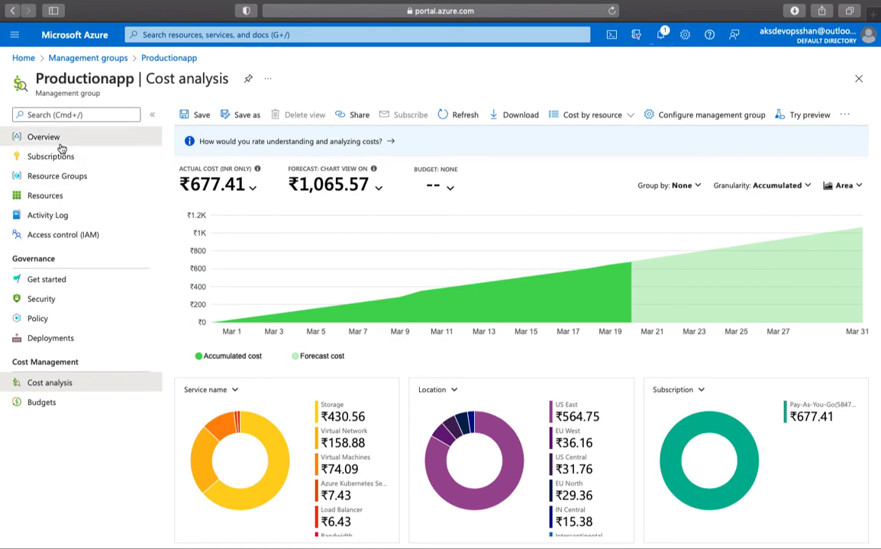